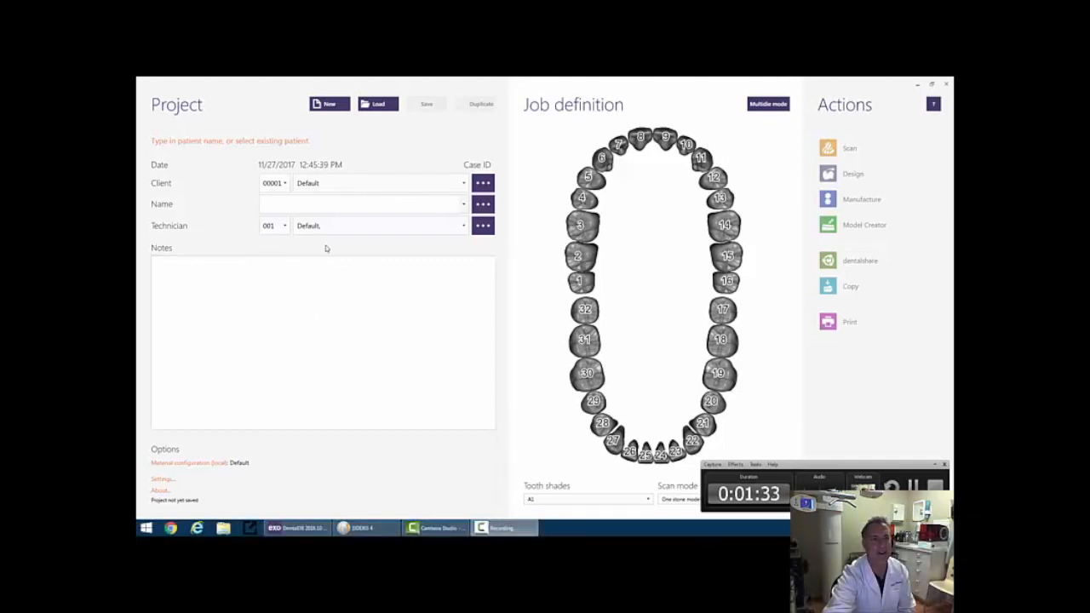
{"action": "mouse_move", "coordinate": [185, 192]}
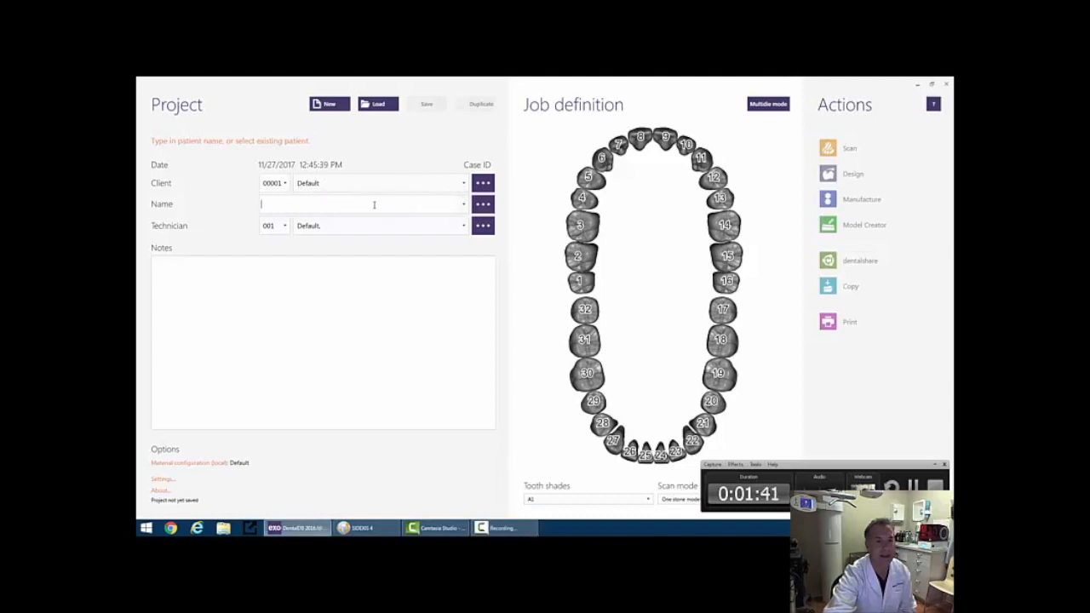
Begin entering the patient's name in the Project Name field, starting with 'A'.
{"action": "type", "text": "August de Oliveira"}
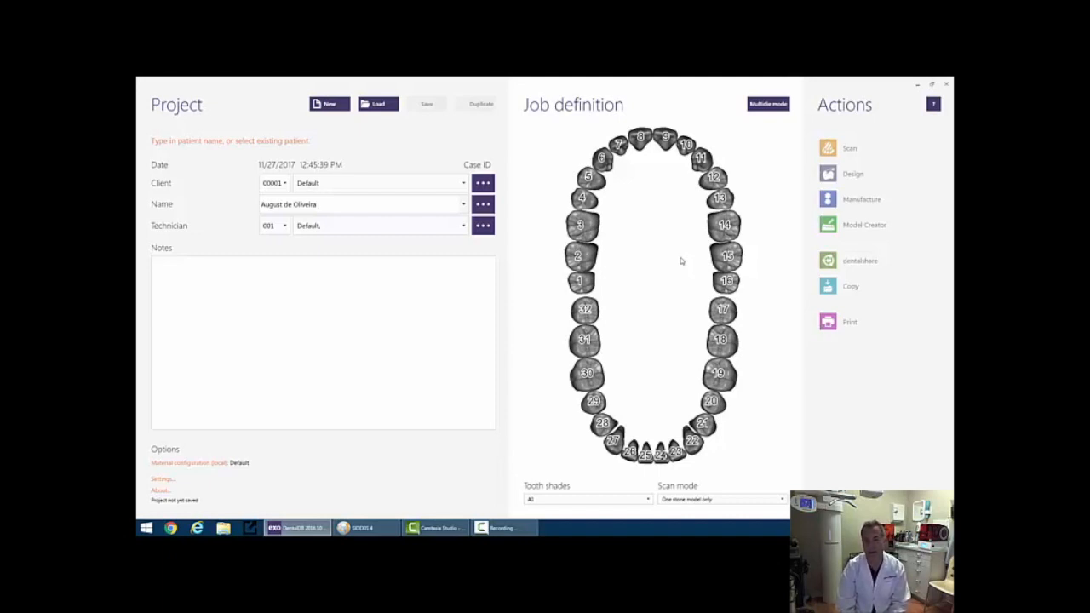
Return the cursor to the end of the patient name to keep editing it.
{"action": "left_click", "coordinate": [361, 203]}
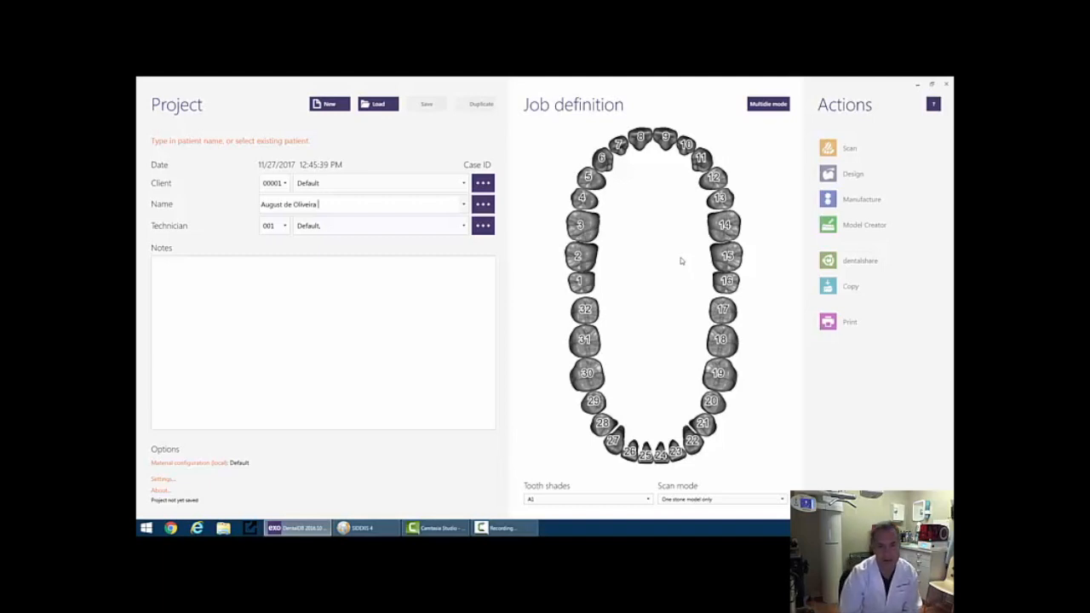
Select tooth 30 on the odontogram to bring up its restoration choices.
{"action": "left_click", "coordinate": [586, 373]}
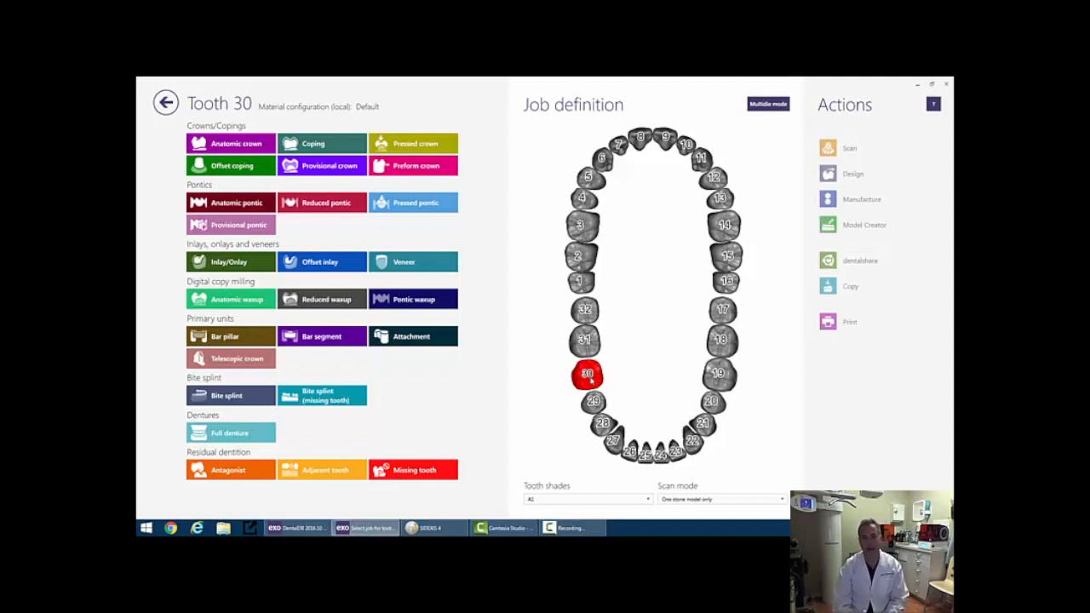
{"action": "mouse_move", "coordinate": [537, 320]}
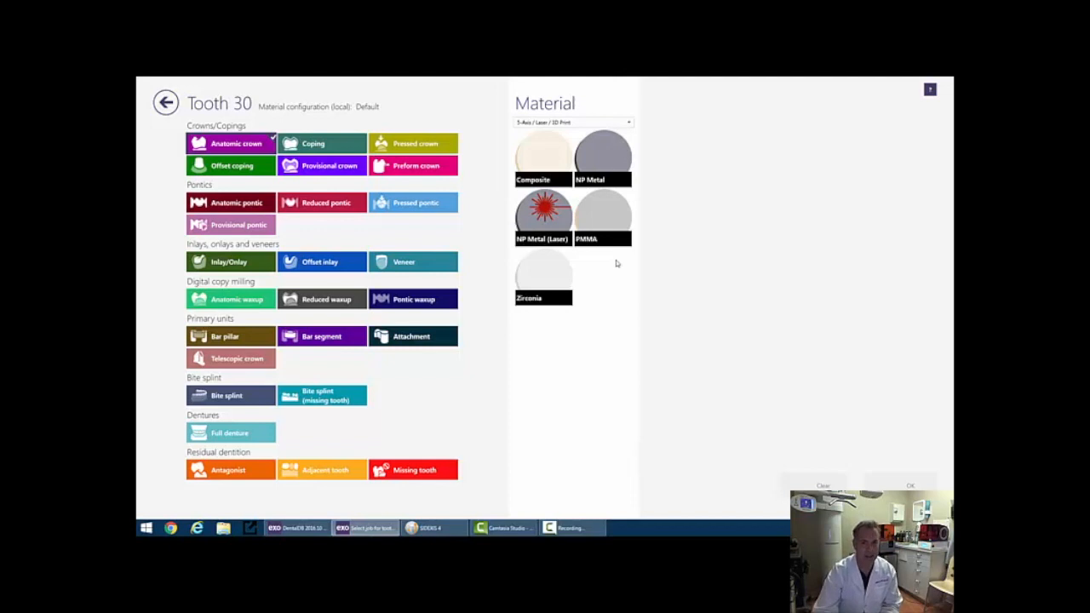
Give tooth 30's anatomic crown Composite material and confirm the crown settings.
{"action": "left_click", "coordinate": [543, 158]}
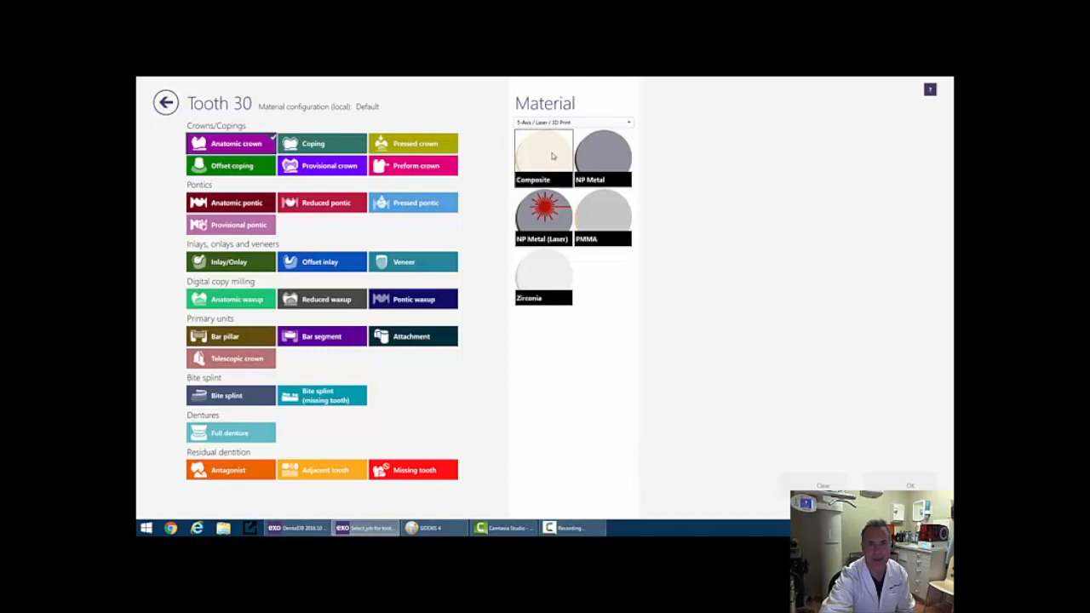
{"action": "left_click", "coordinate": [543, 158]}
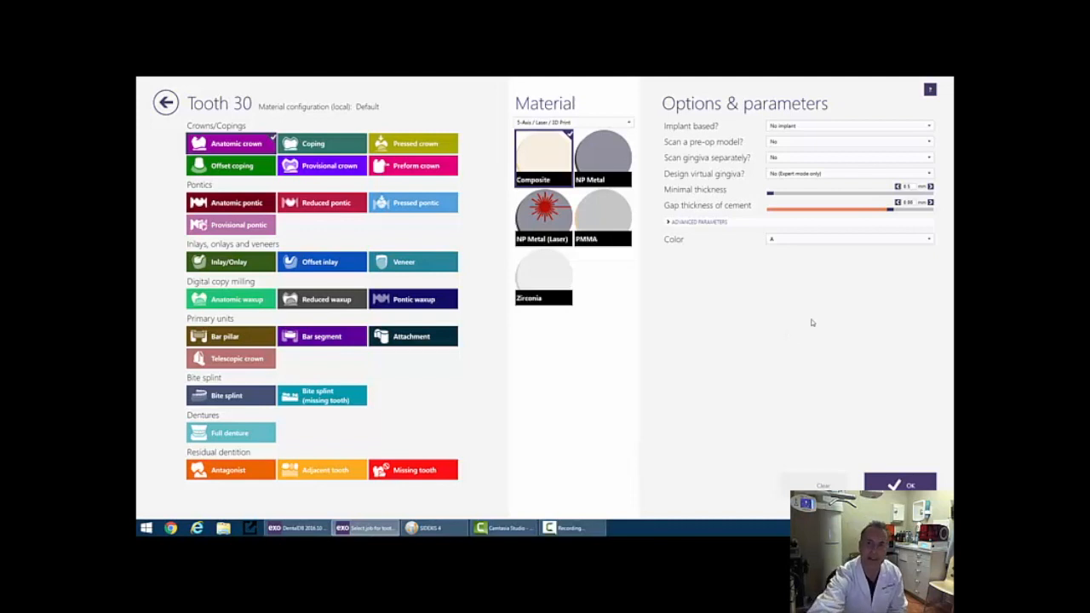
{"action": "left_click", "coordinate": [849, 126]}
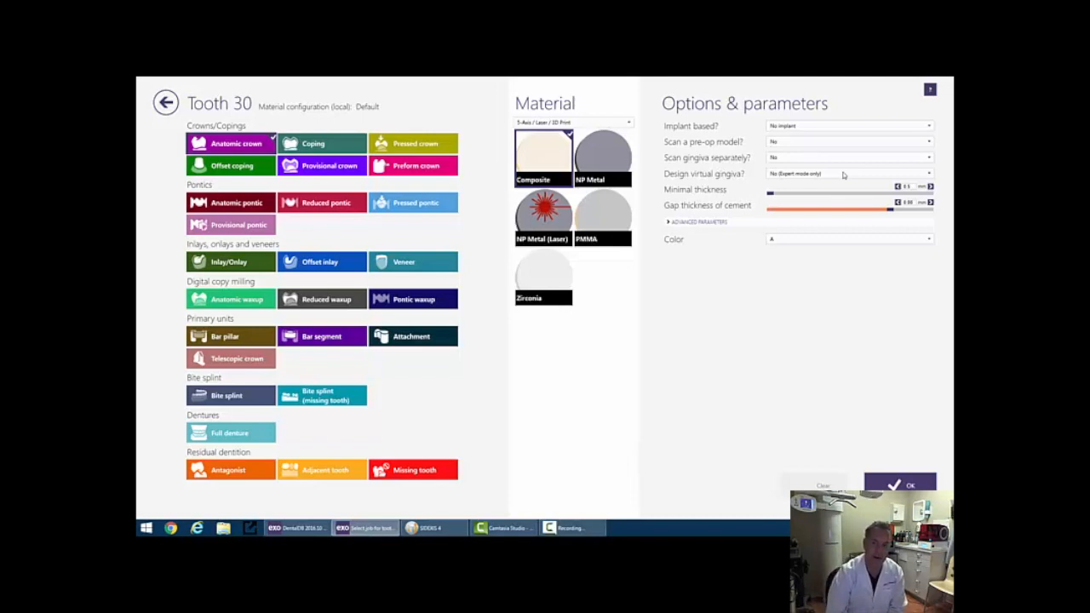
{"action": "left_click", "coordinate": [910, 485]}
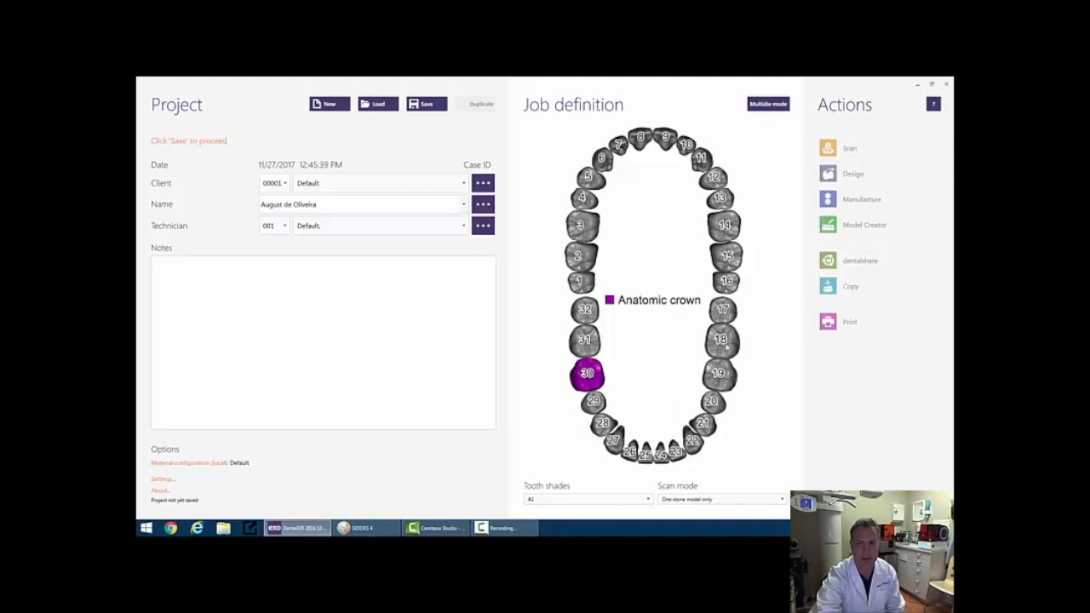
Make tooth 18 an anatomic crown and confirm its settings.
{"action": "left_click", "coordinate": [721, 341]}
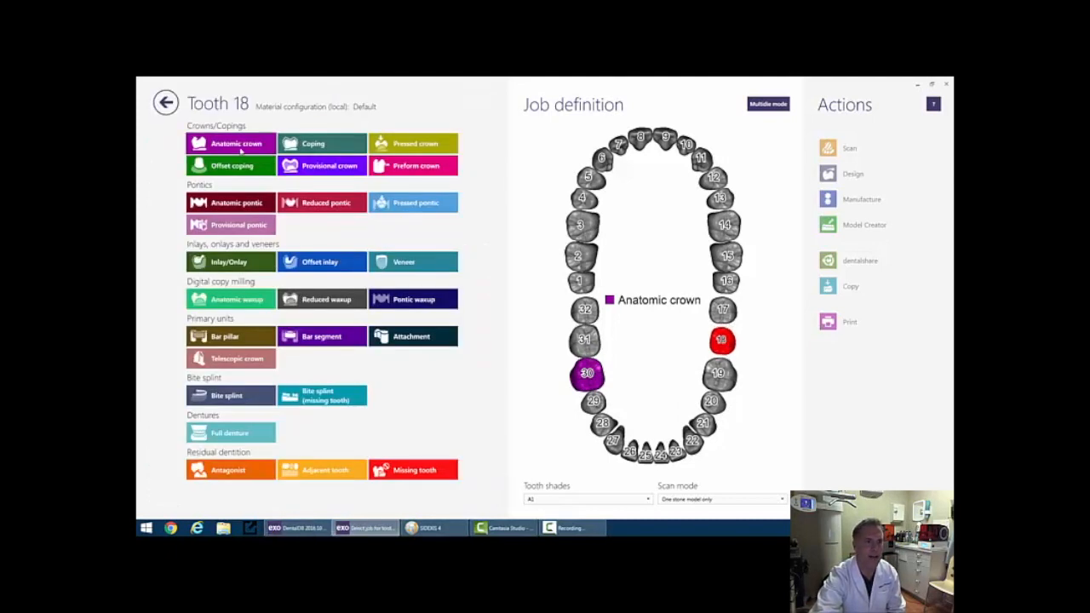
{"action": "left_click", "coordinate": [230, 143]}
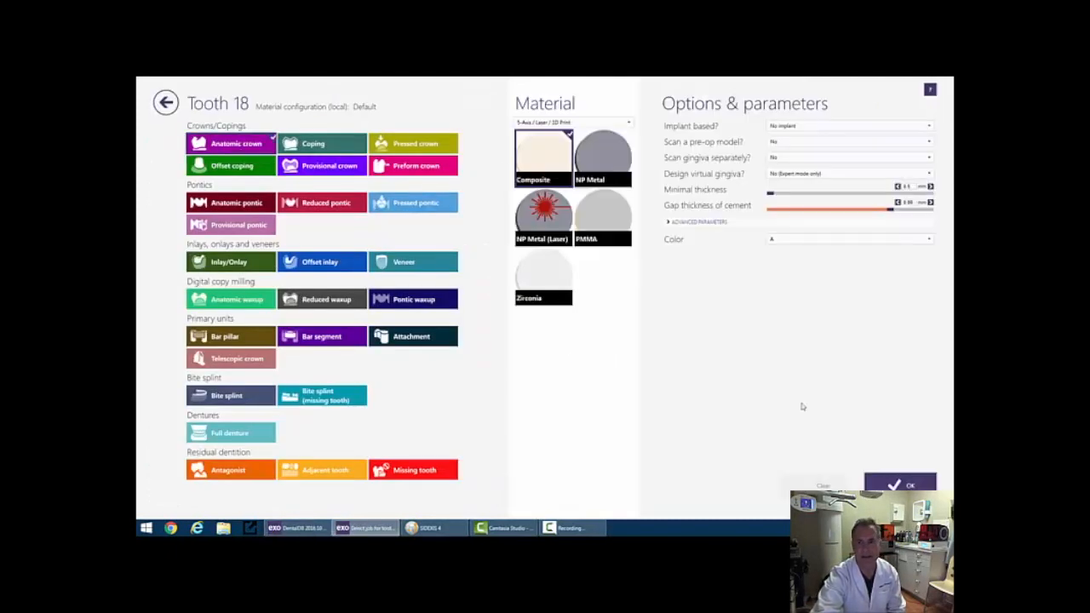
{"action": "left_click", "coordinate": [909, 484]}
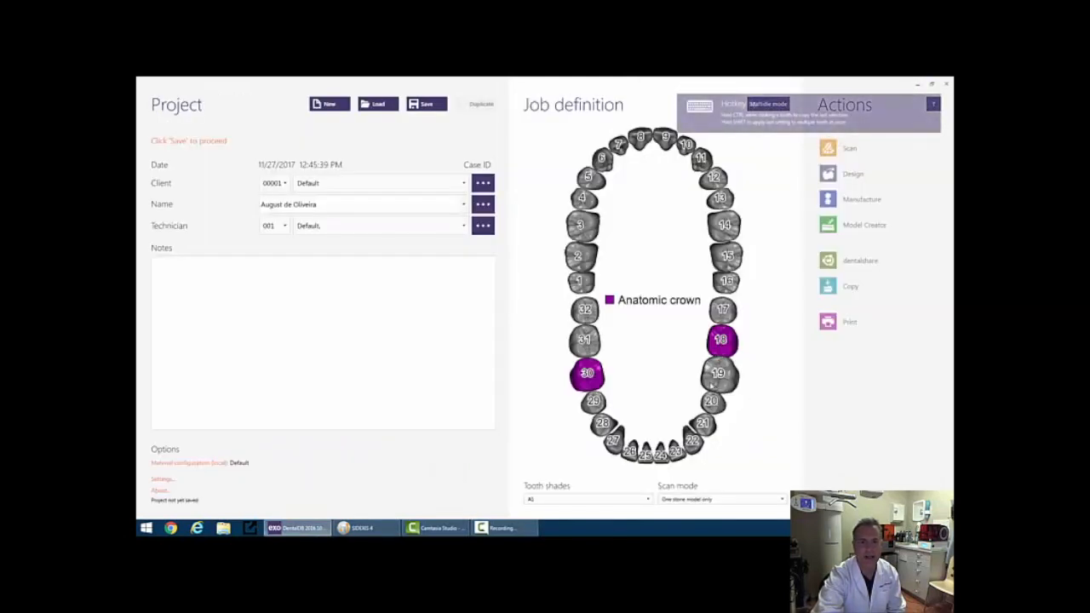
Add the pontic on 19 and crown on 20, and make tooth 3 the antagonist.
{"action": "left_click", "coordinate": [719, 373]}
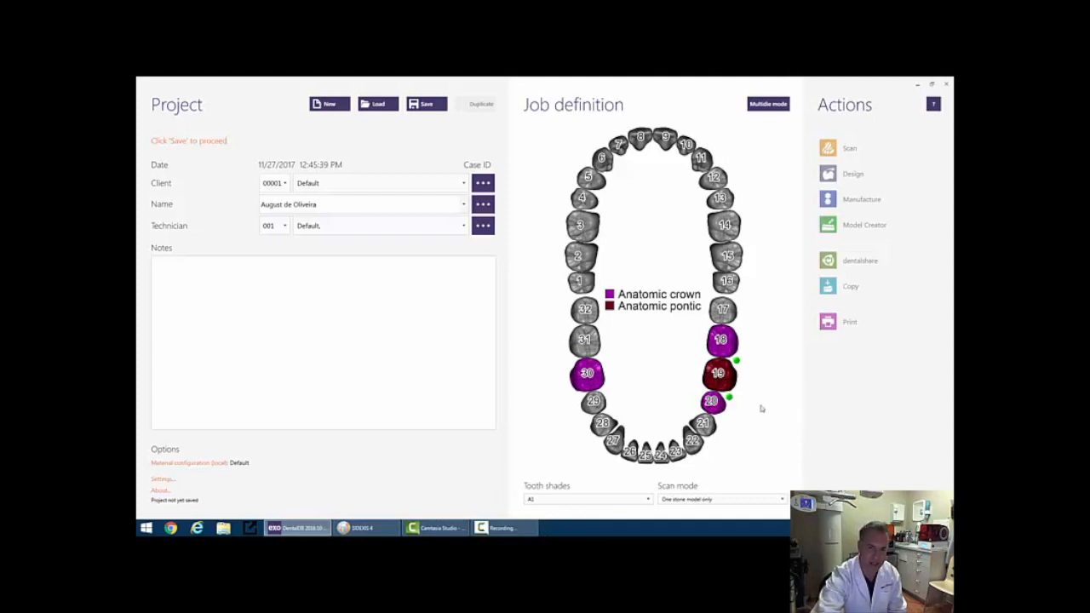
{"action": "mouse_move", "coordinate": [795, 394]}
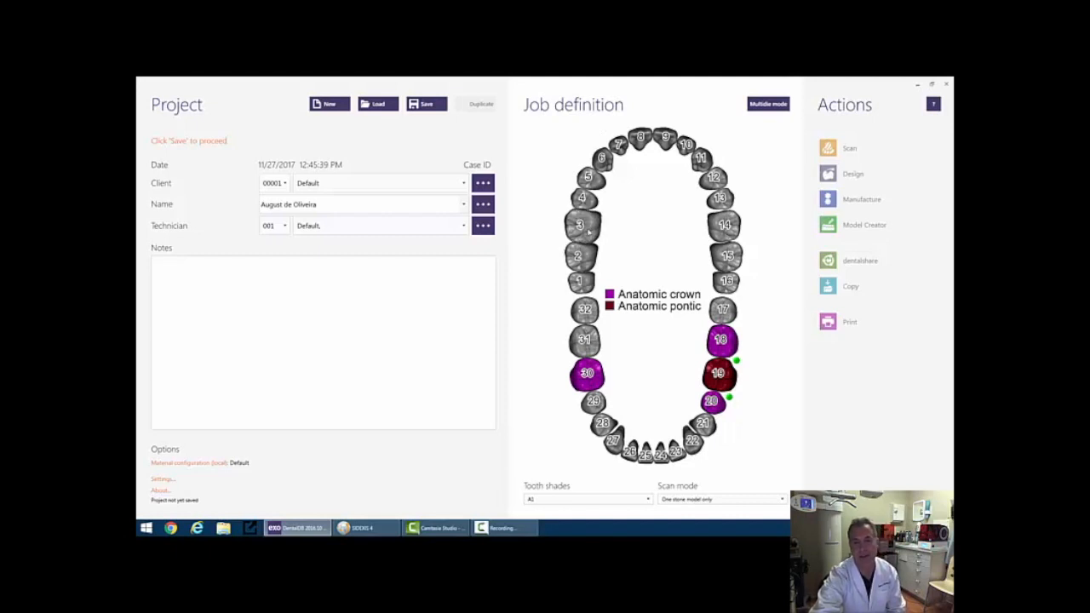
{"action": "left_click", "coordinate": [581, 224]}
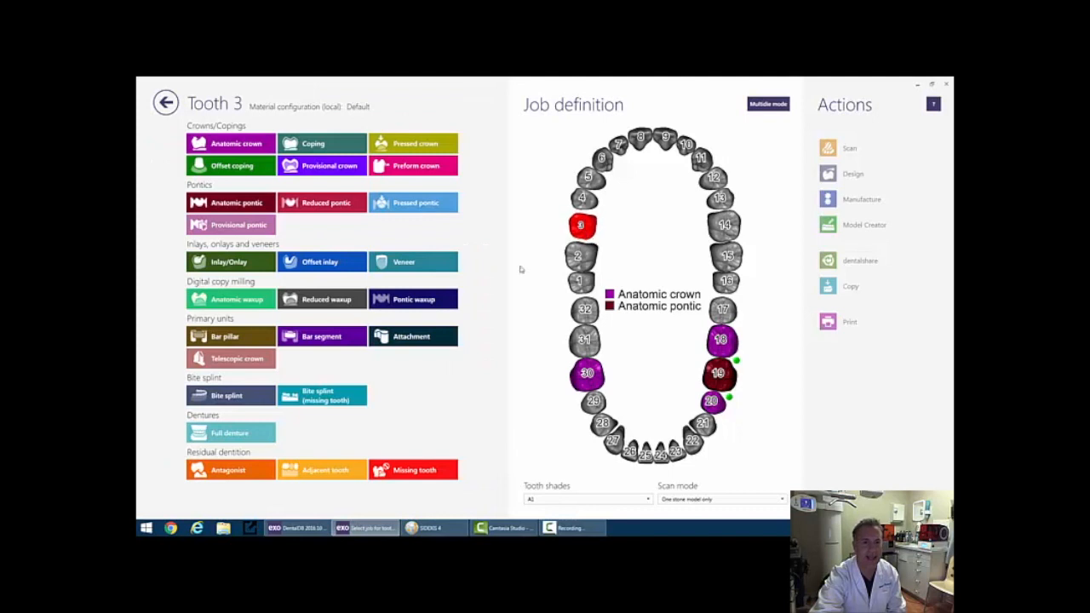
{"action": "left_click", "coordinate": [230, 470]}
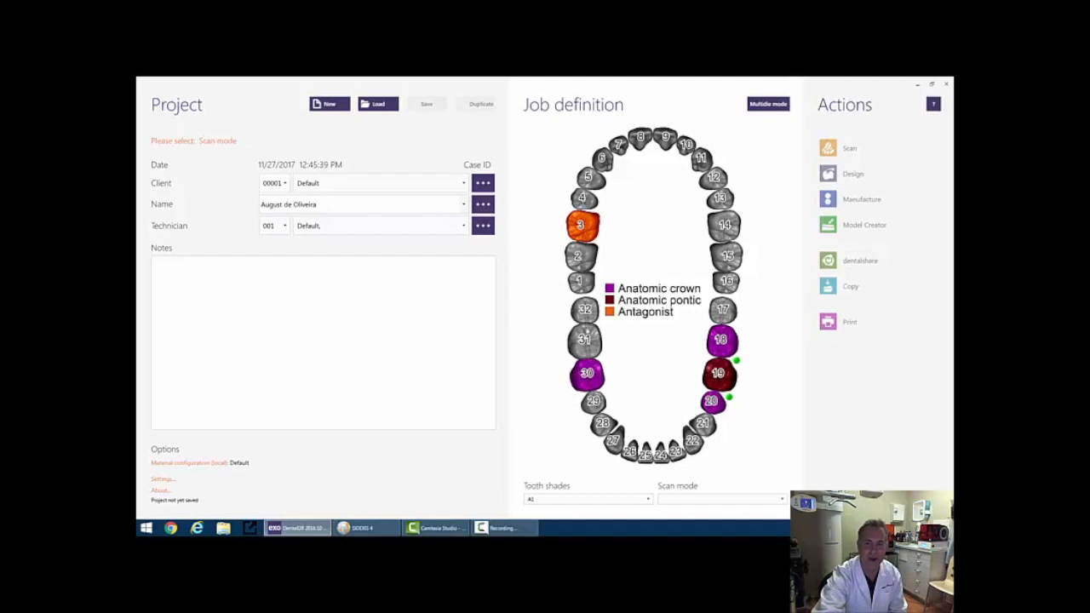
Assign Adjacent tooth to teeth 31, 29, 17 and 21, confirming each.
{"action": "left_click", "coordinate": [584, 340]}
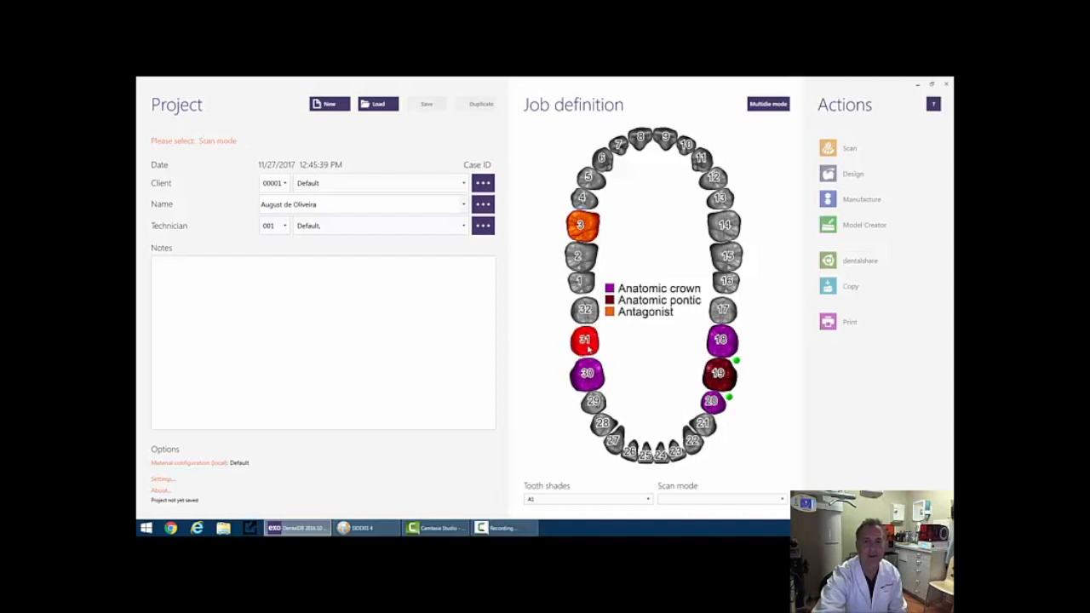
{"action": "left_click", "coordinate": [583, 340]}
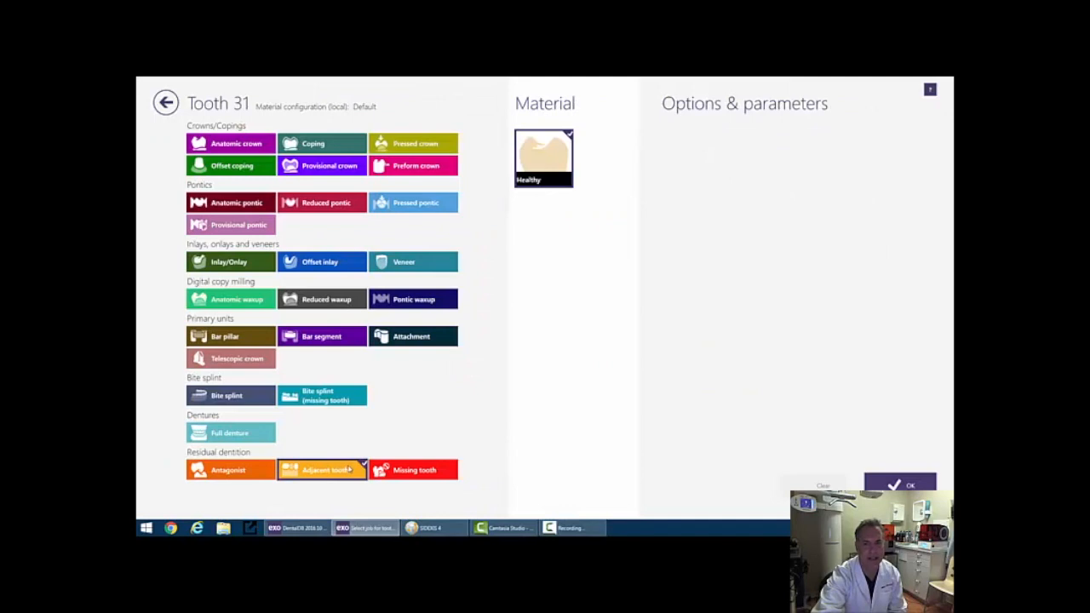
{"action": "left_click", "coordinate": [910, 485]}
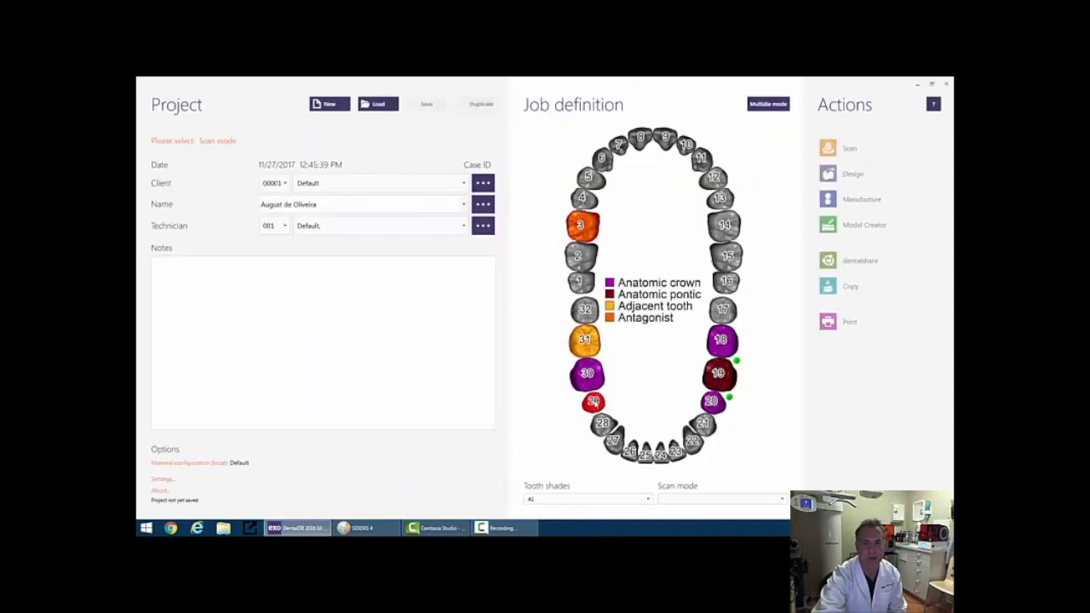
{"action": "left_click", "coordinate": [591, 401]}
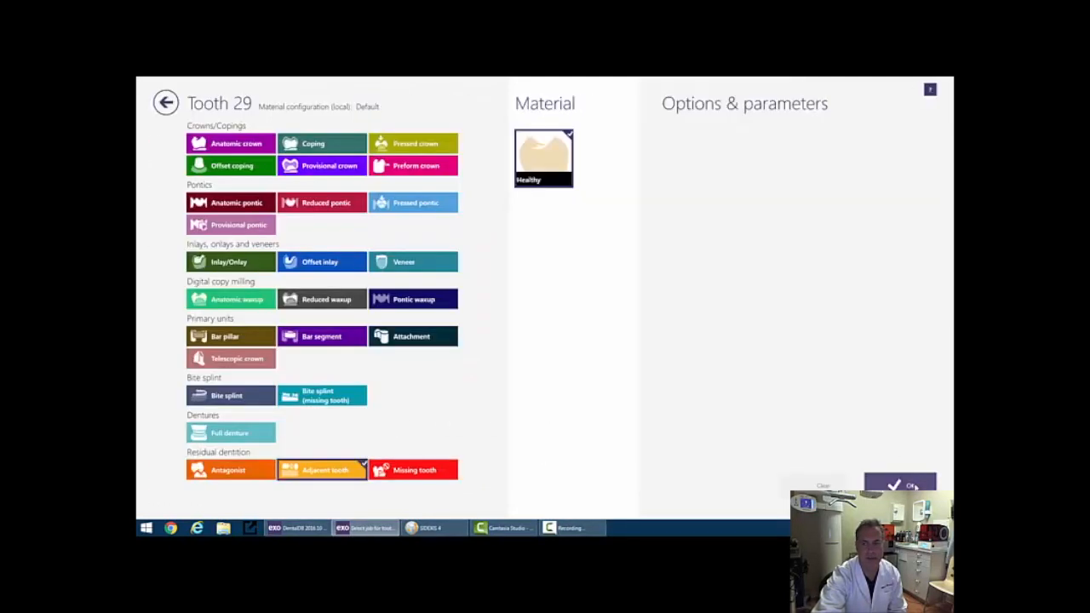
{"action": "left_click", "coordinate": [900, 485]}
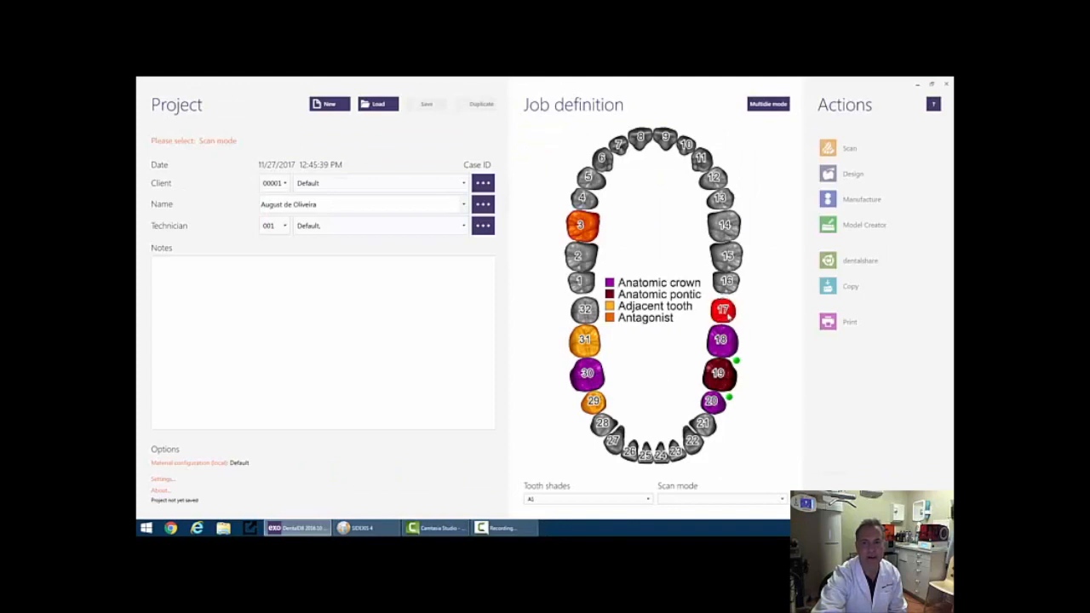
{"action": "left_click", "coordinate": [722, 310]}
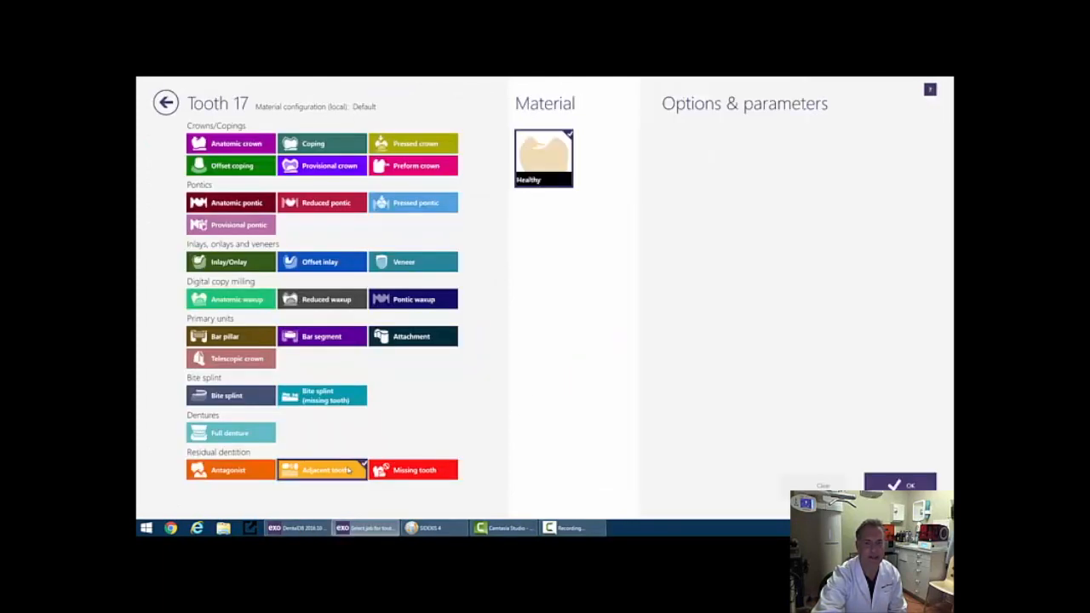
{"action": "left_click", "coordinate": [900, 484]}
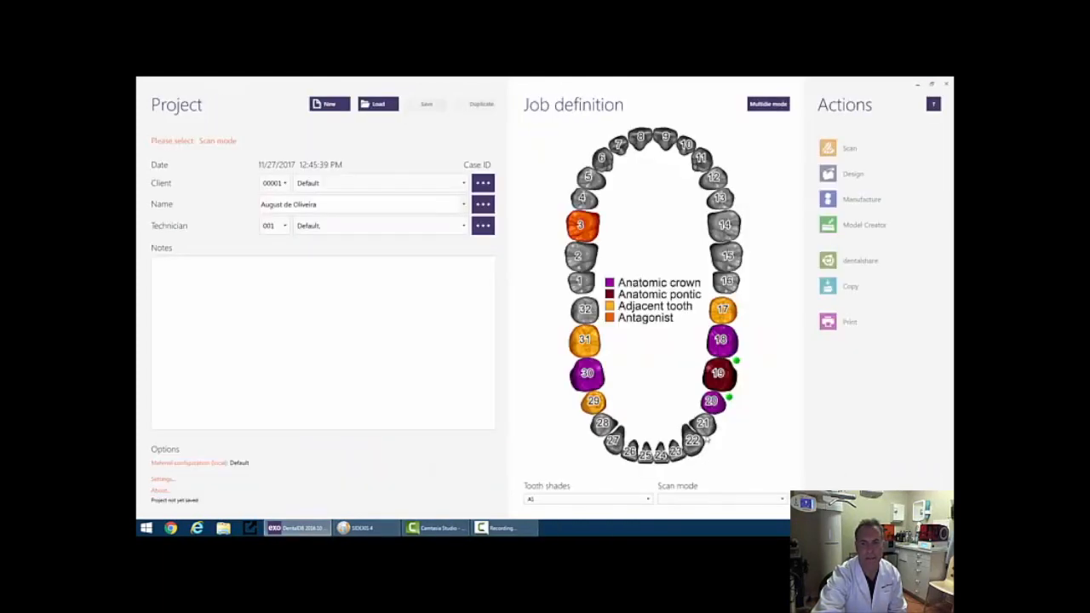
{"action": "left_click", "coordinate": [703, 423]}
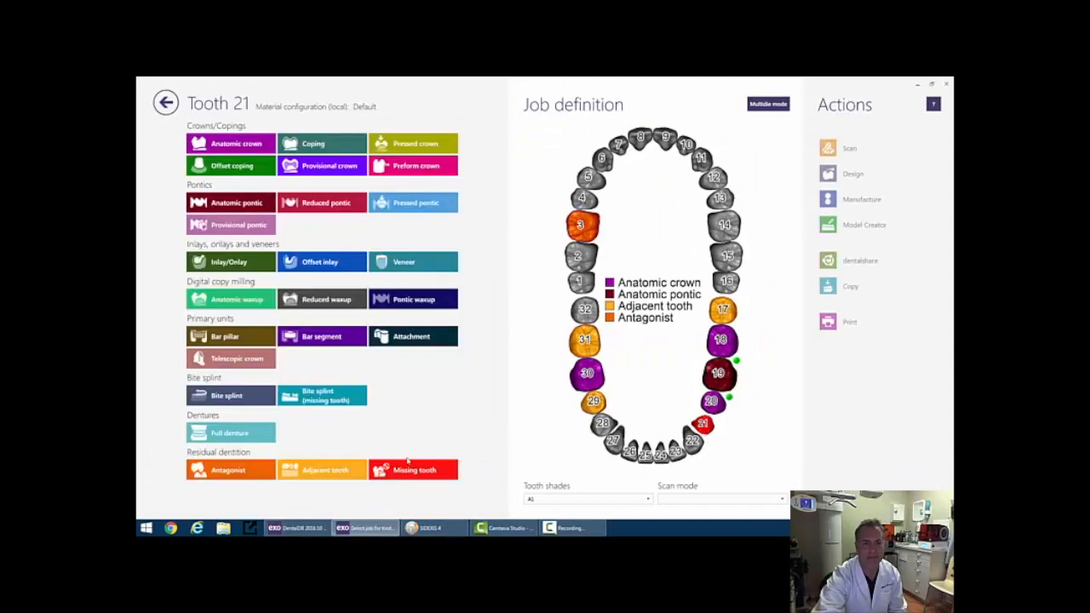
{"action": "left_click", "coordinate": [165, 102]}
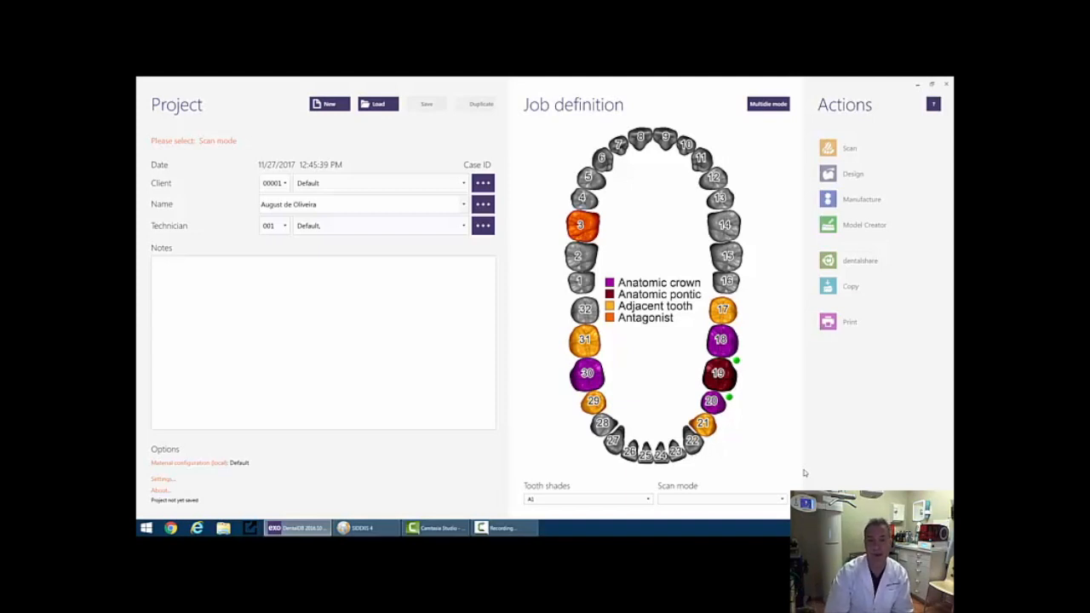
{"action": "mouse_move", "coordinate": [675, 499]}
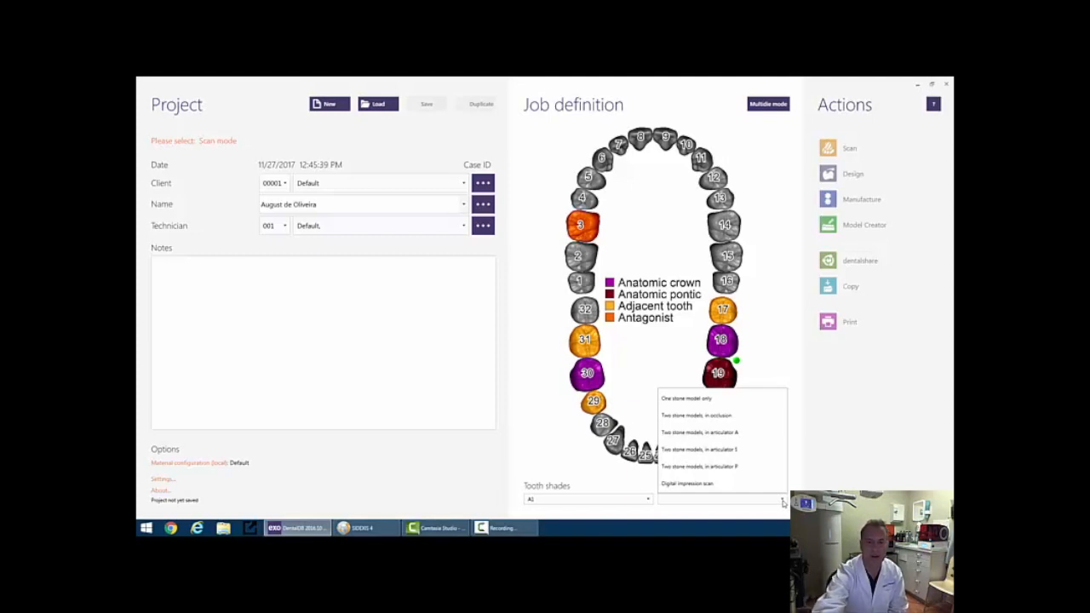
Choose 'Two stone models, in occlusion' as the scan mode.
{"action": "left_click", "coordinate": [696, 415]}
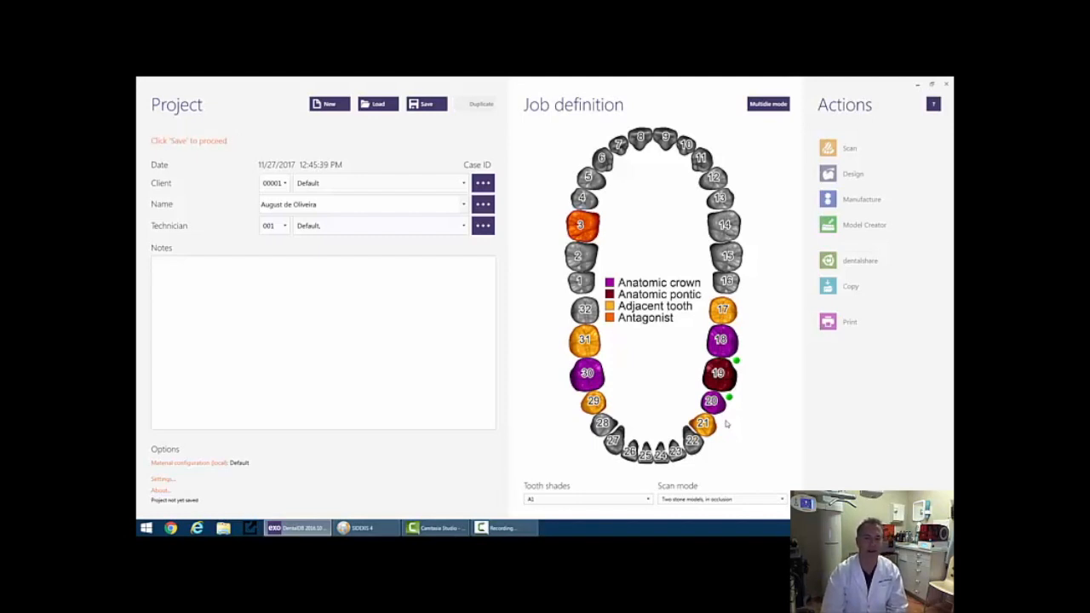
{"action": "mouse_move", "coordinate": [751, 80]}
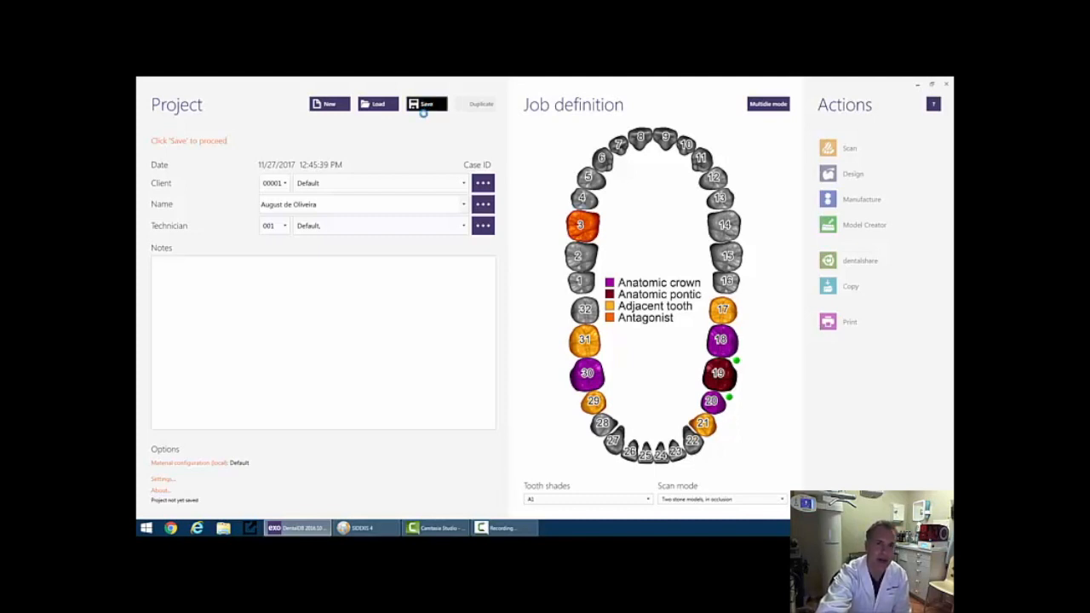
Save the job definition and launch Model Creator for the case.
{"action": "left_click", "coordinate": [425, 104]}
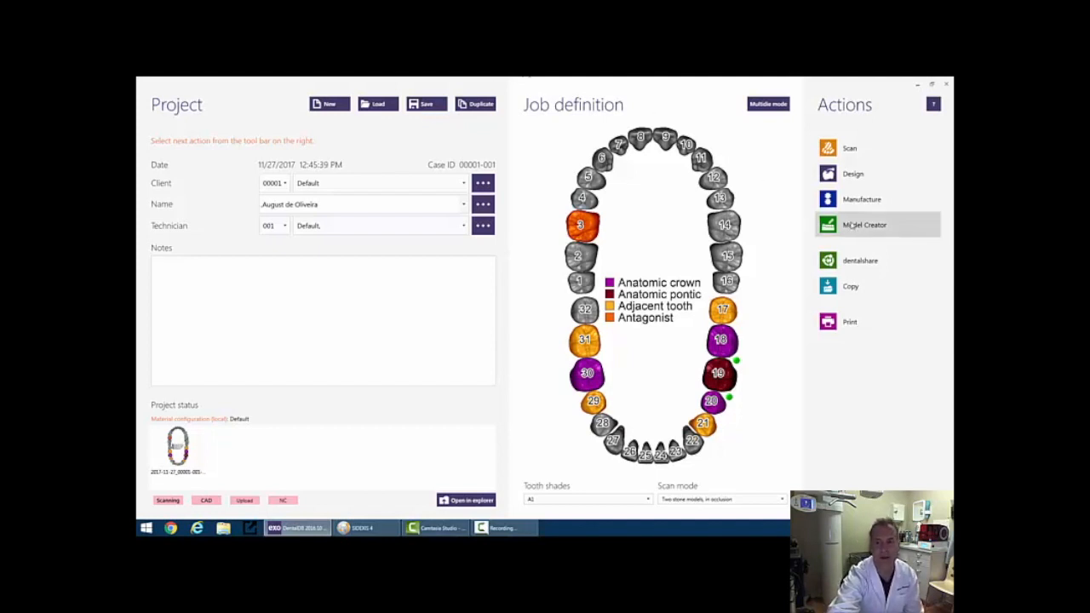
{"action": "left_click", "coordinate": [864, 224]}
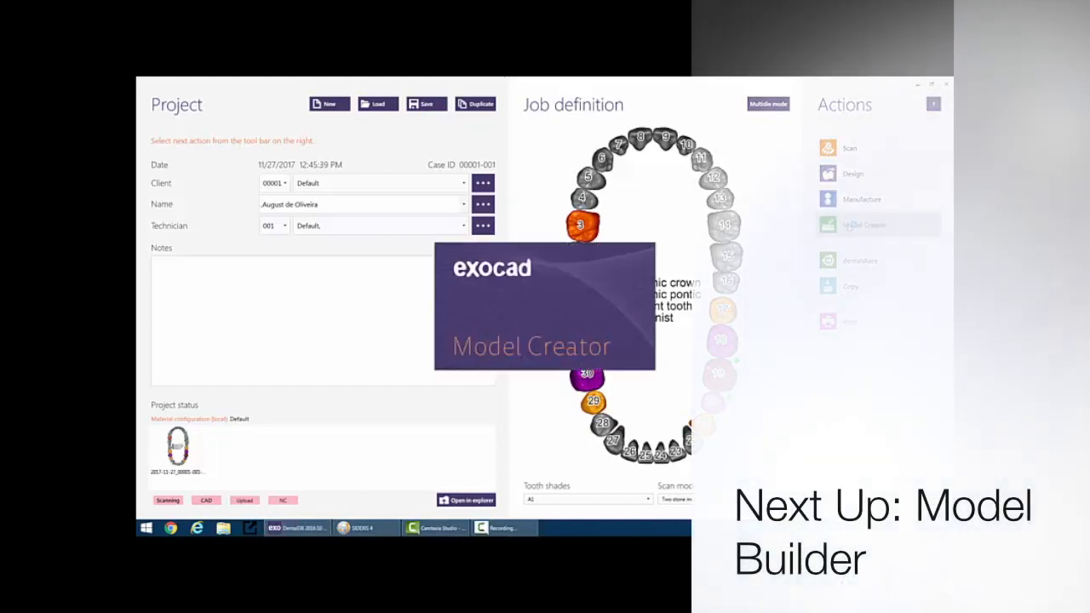